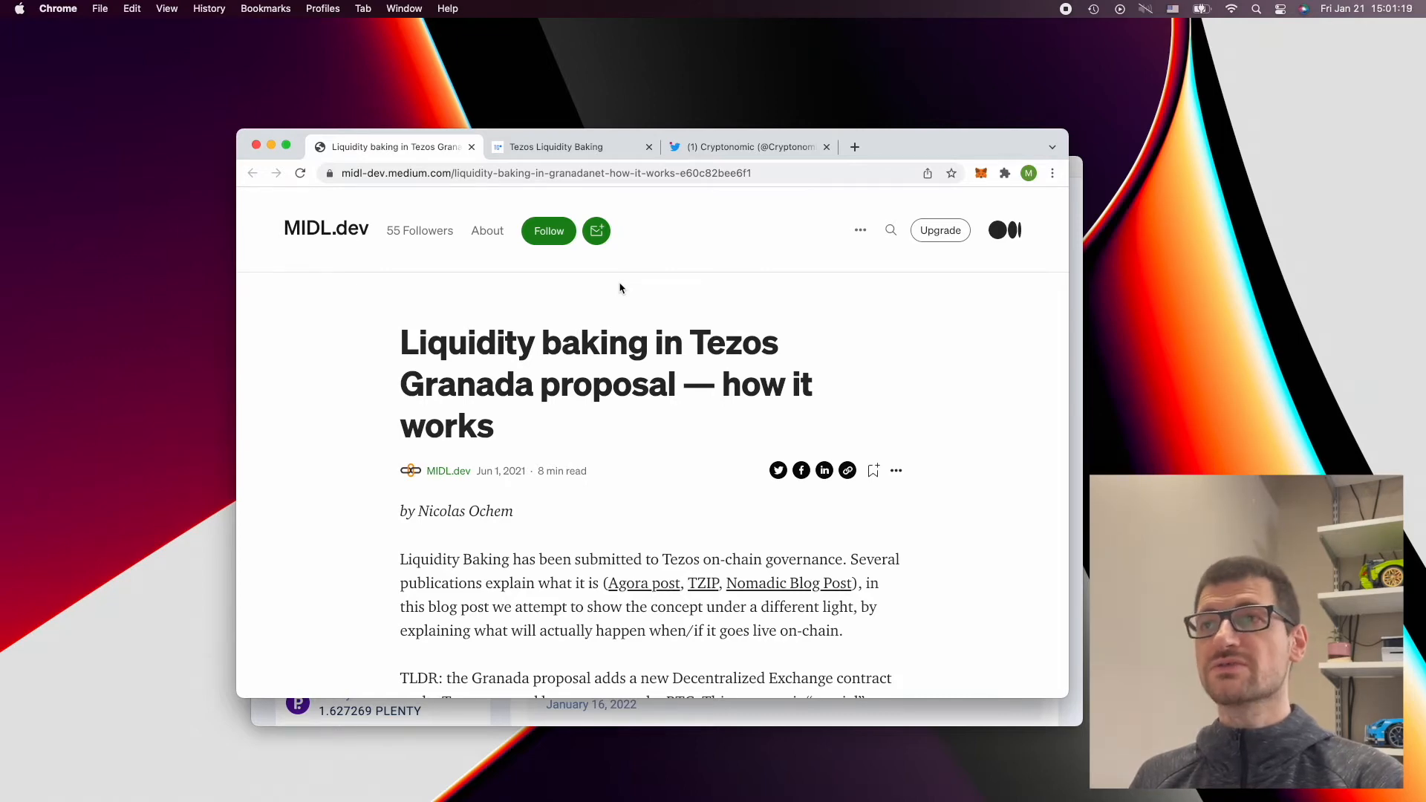
# Bring the Galleon wallet in front of Chrome, showing the Manager Address with 7.67 tez.
pyautogui.click(565, 147)
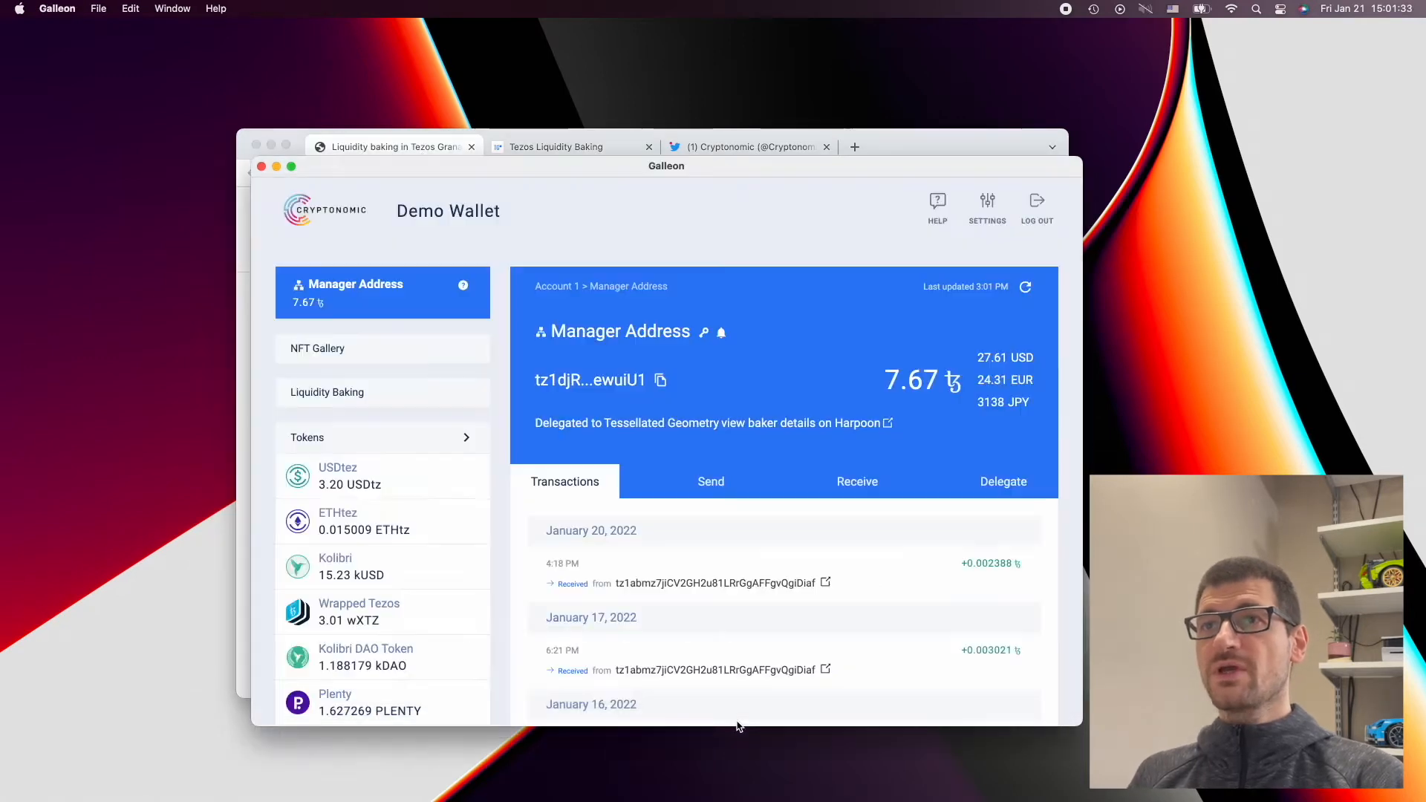
pyautogui.moveTo(362, 404)
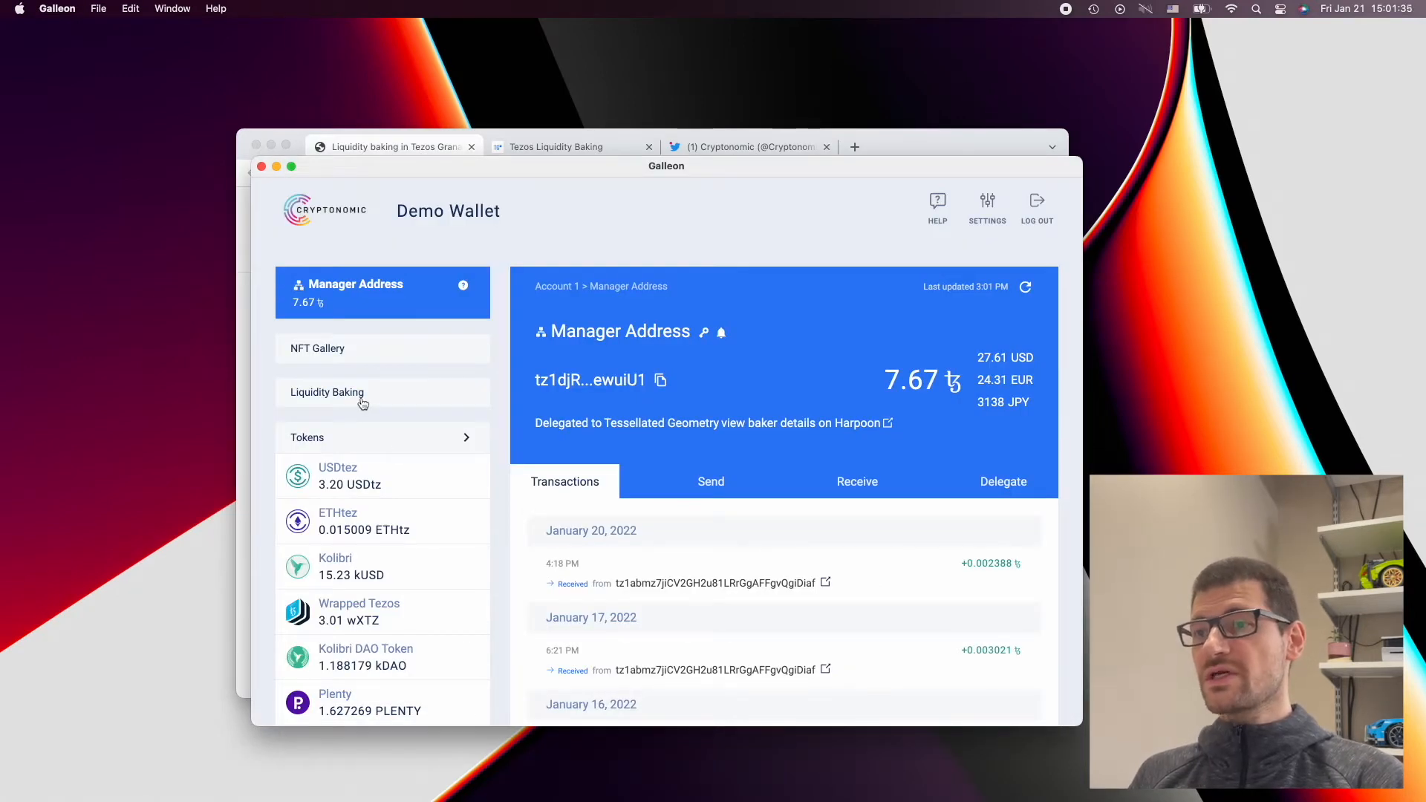
# Preview redeeming all 0.000097 LP tokens for about 1.154629 XTZ and 0.00010754 tzBTC.
pyautogui.click(326, 392)
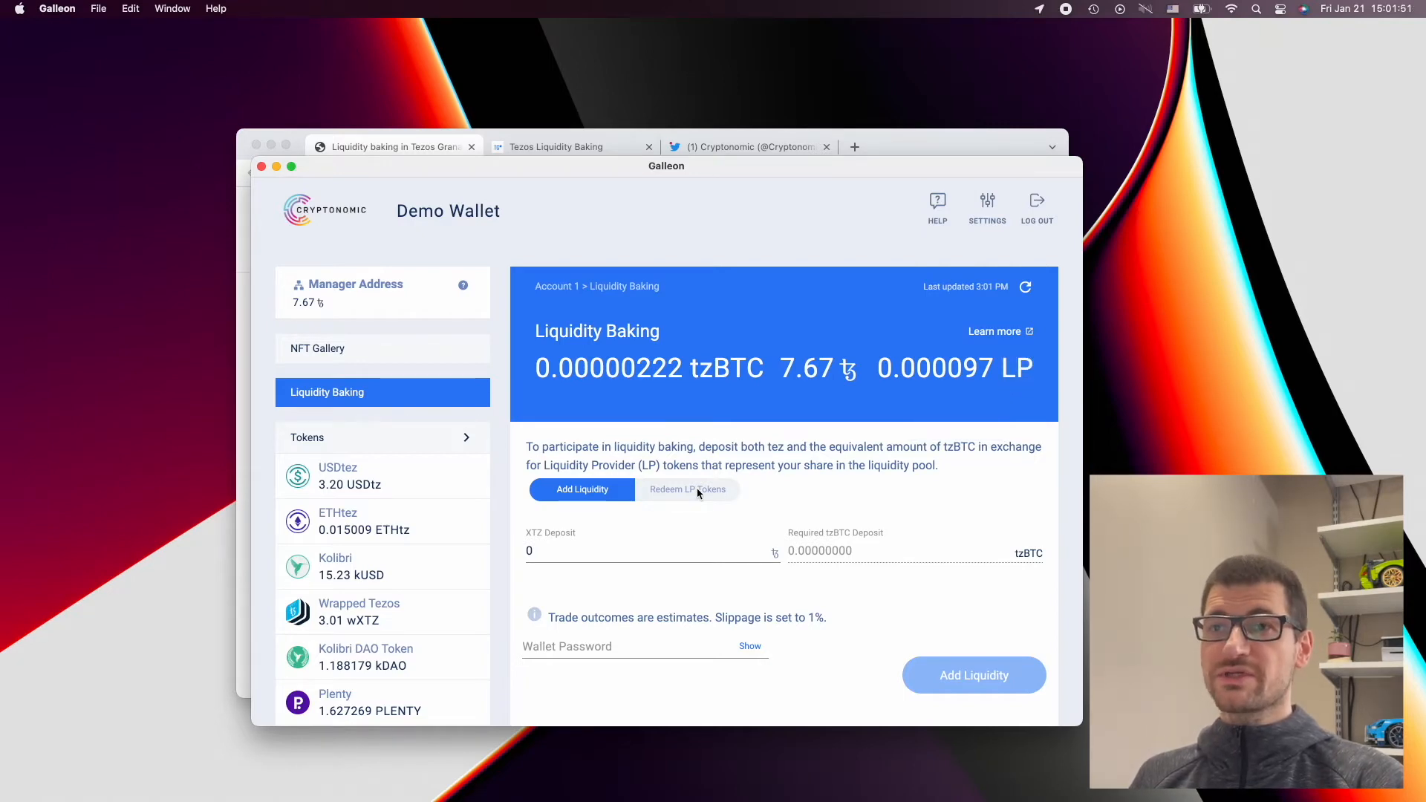
pyautogui.click(688, 489)
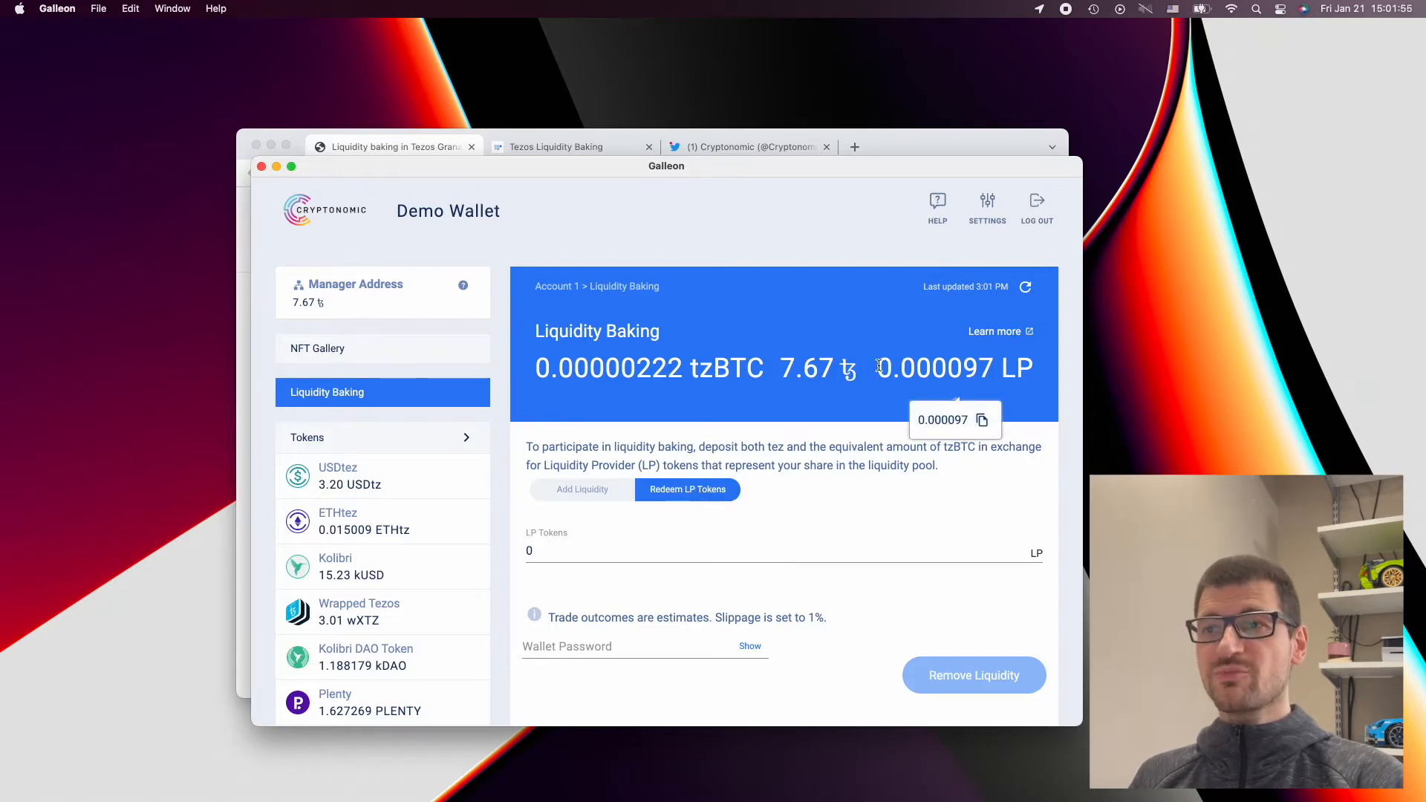
pyautogui.doubleClick(933, 367)
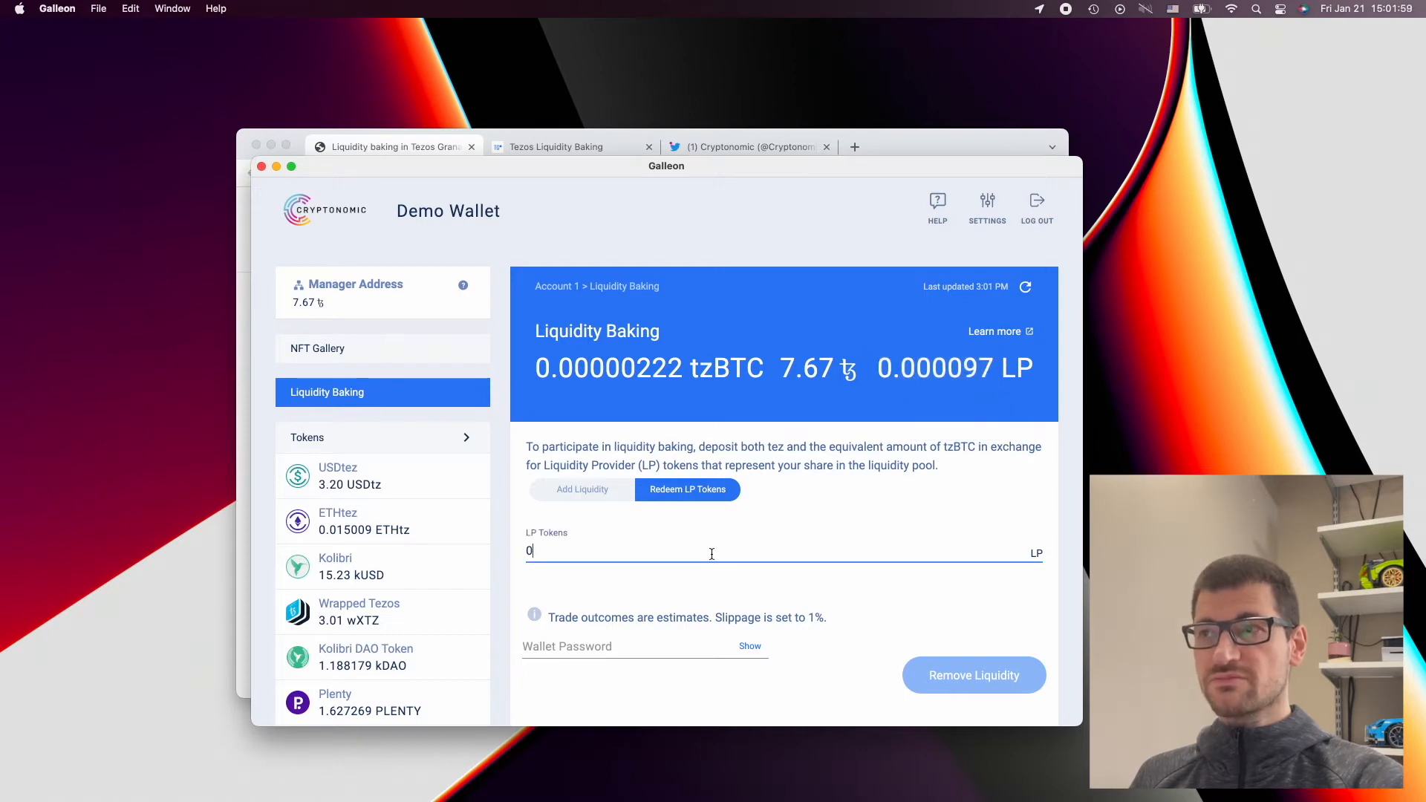
pyautogui.write('0.000097')
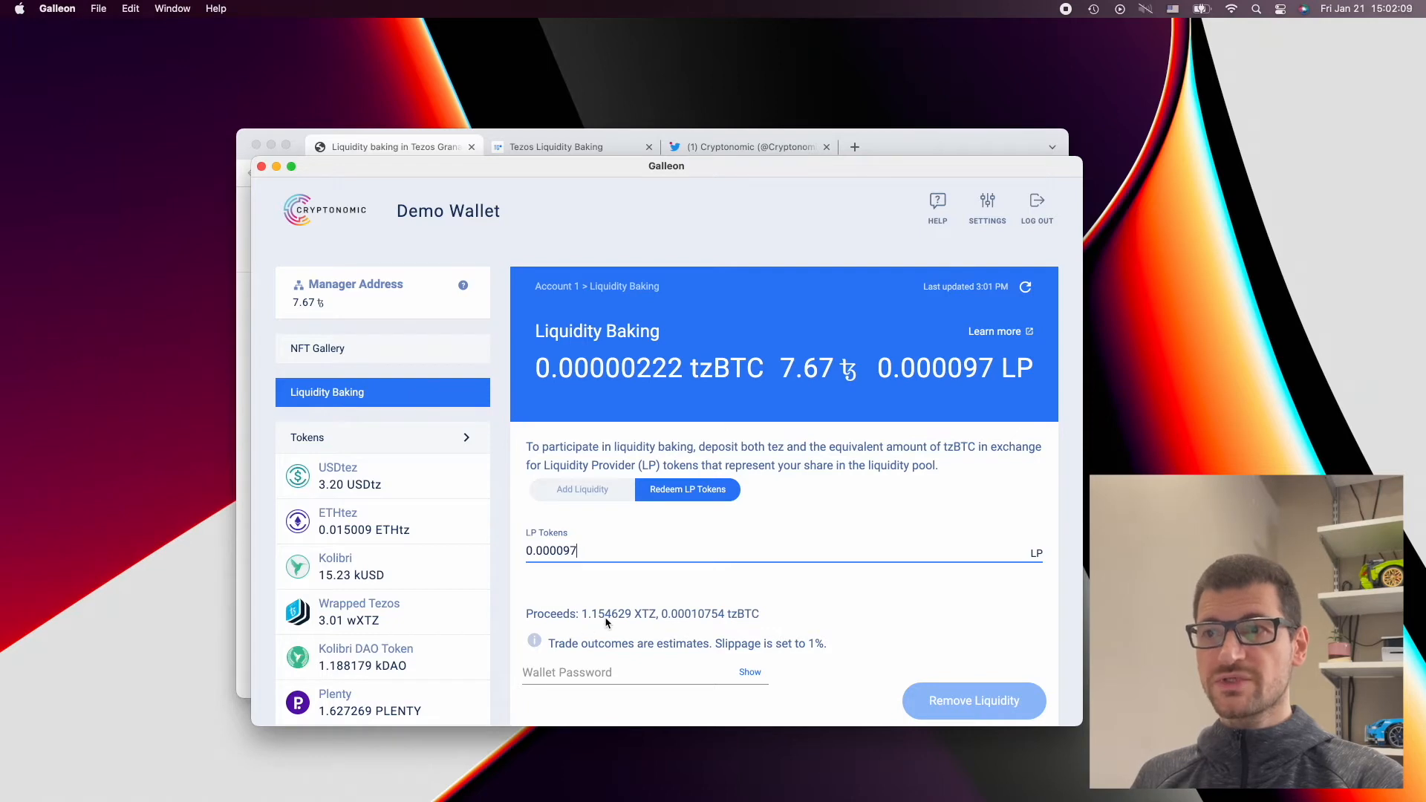
pyautogui.moveTo(742, 617)
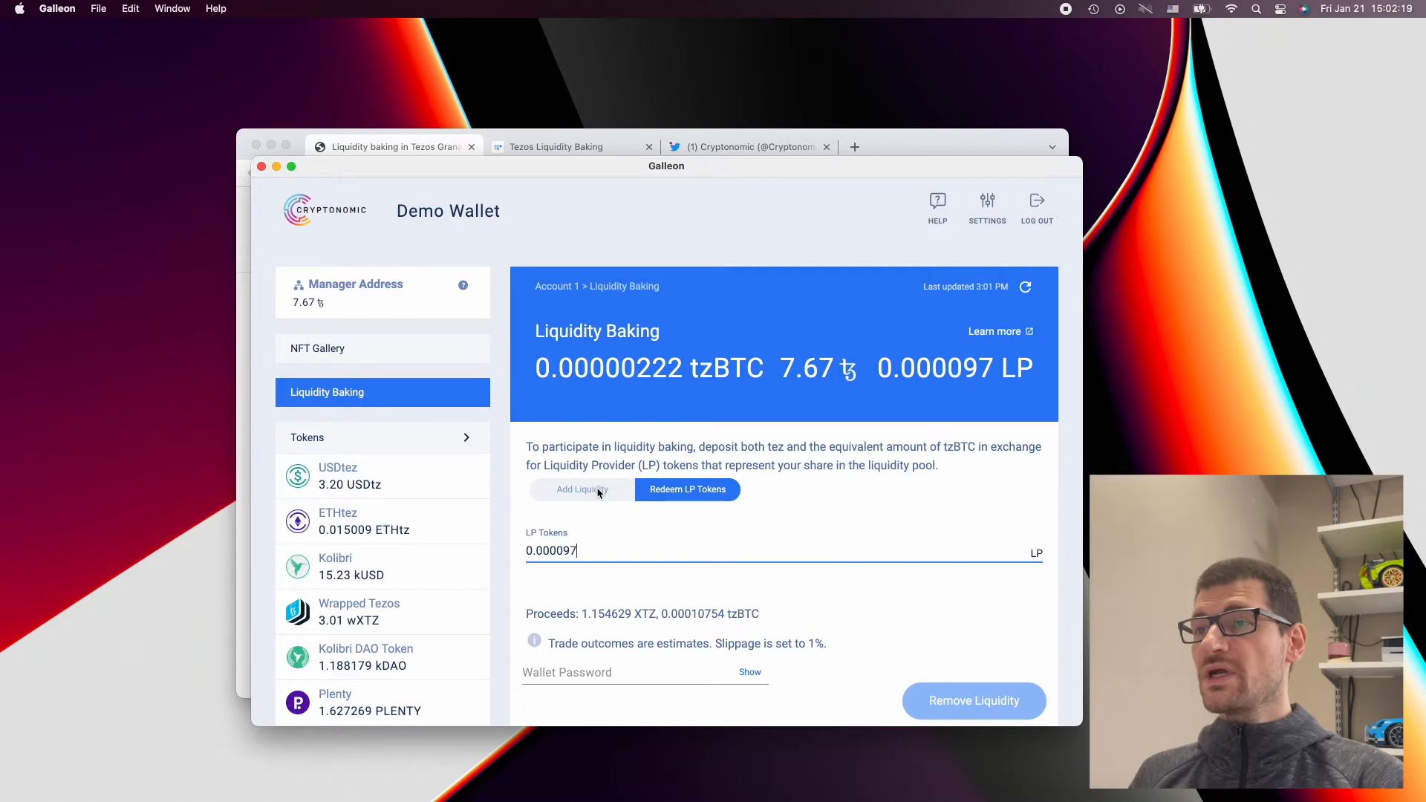
# Set up a 2 XTZ add-liquidity deposit requiring 0.00018629 tzBTC, total cost 4.001929 XTZ.
pyautogui.click(581, 488)
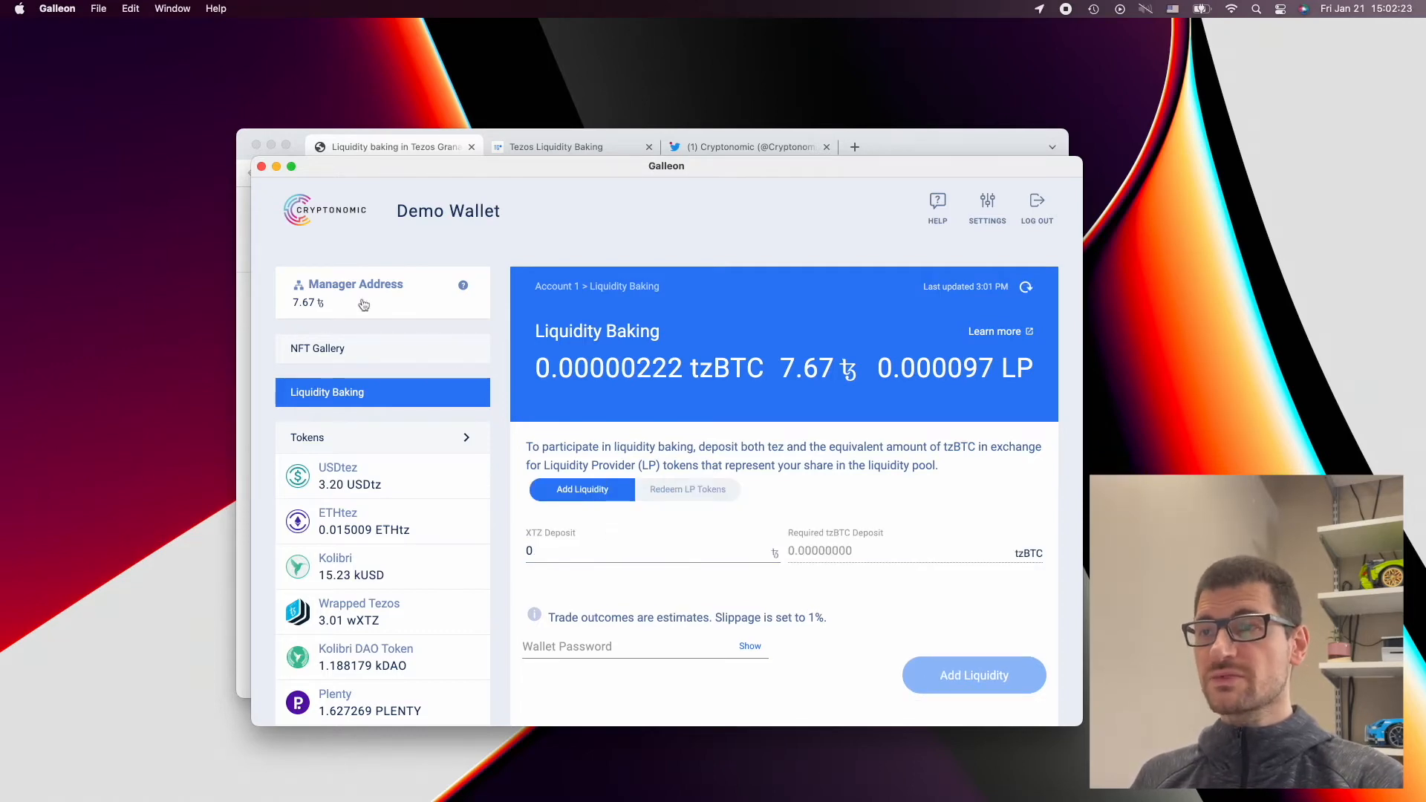
pyautogui.moveTo(814, 369)
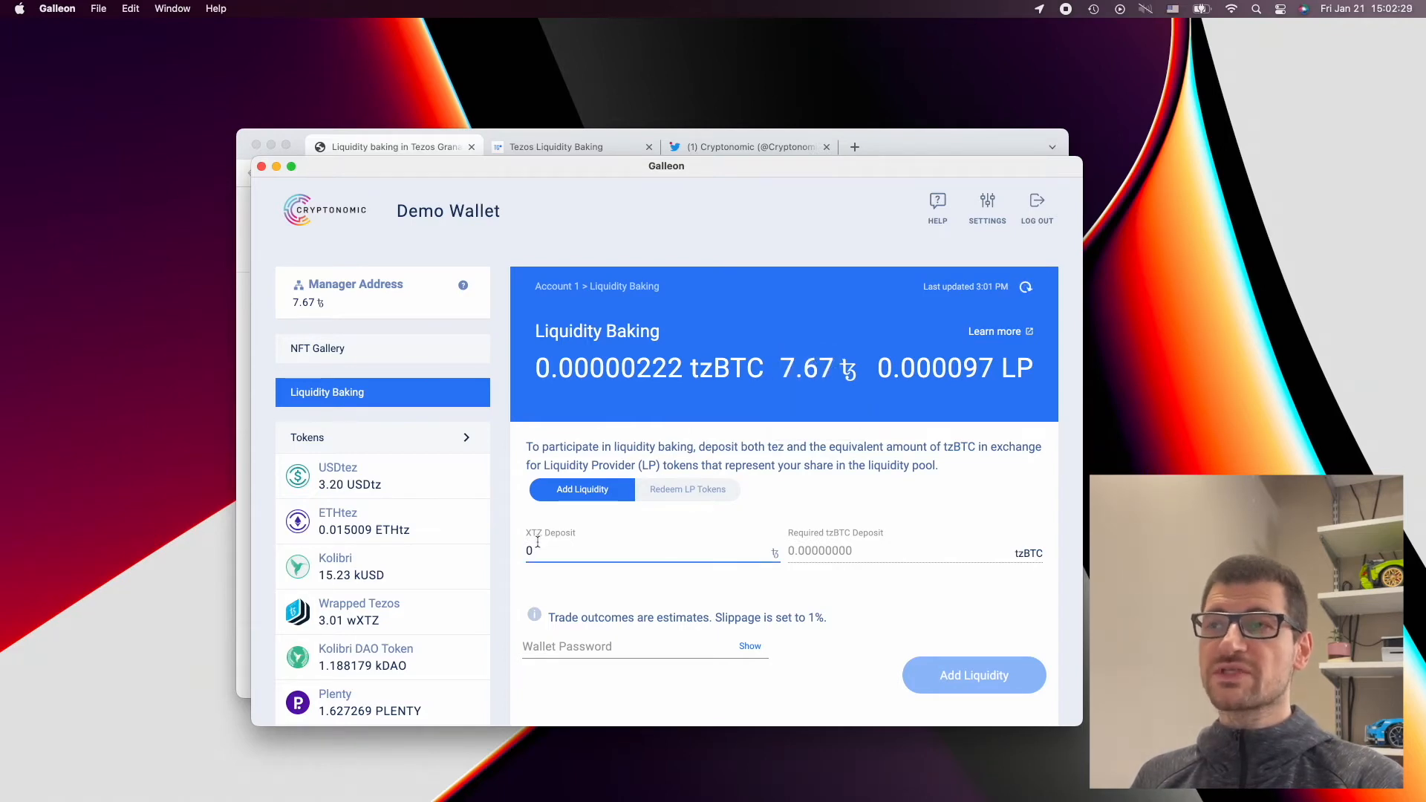
pyautogui.write('1')
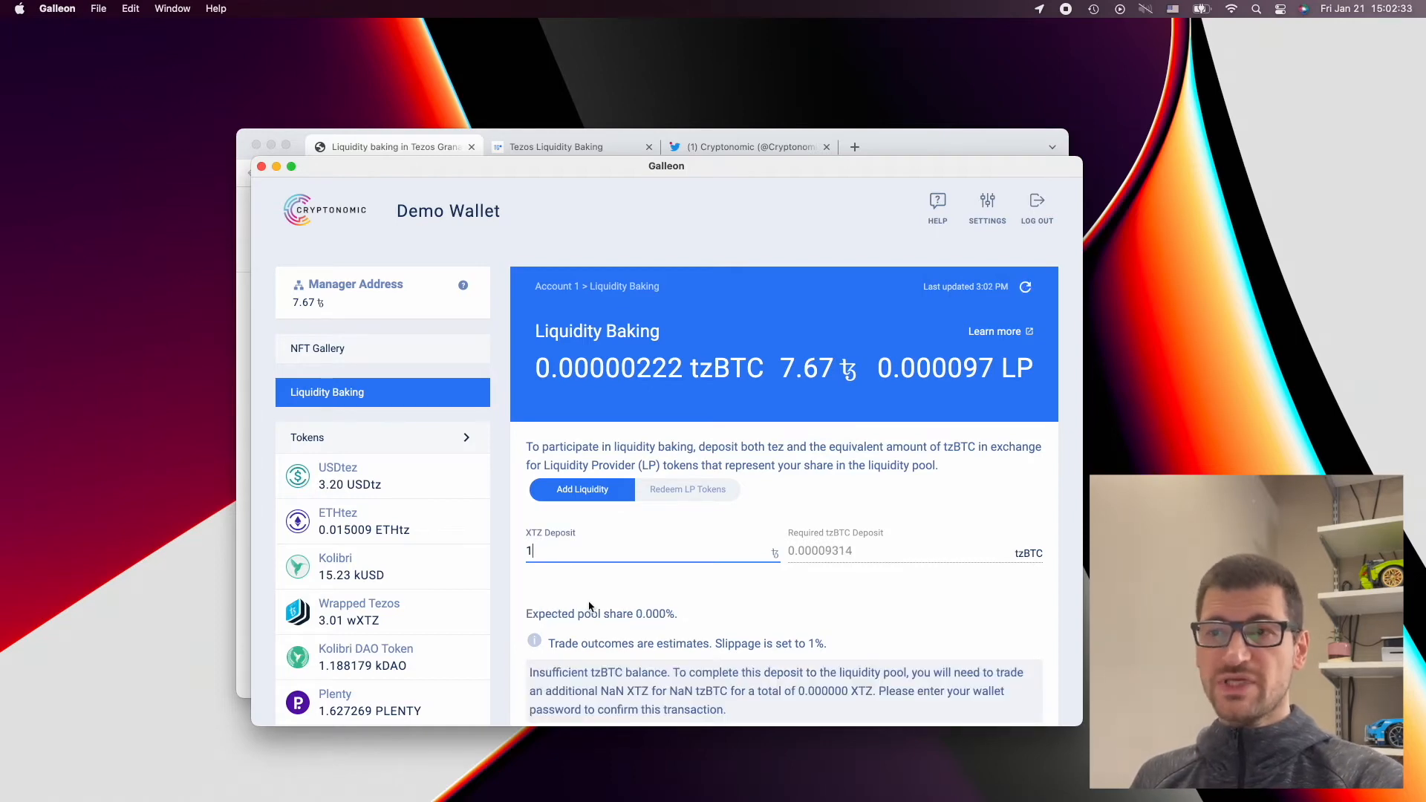
pyautogui.write('0')
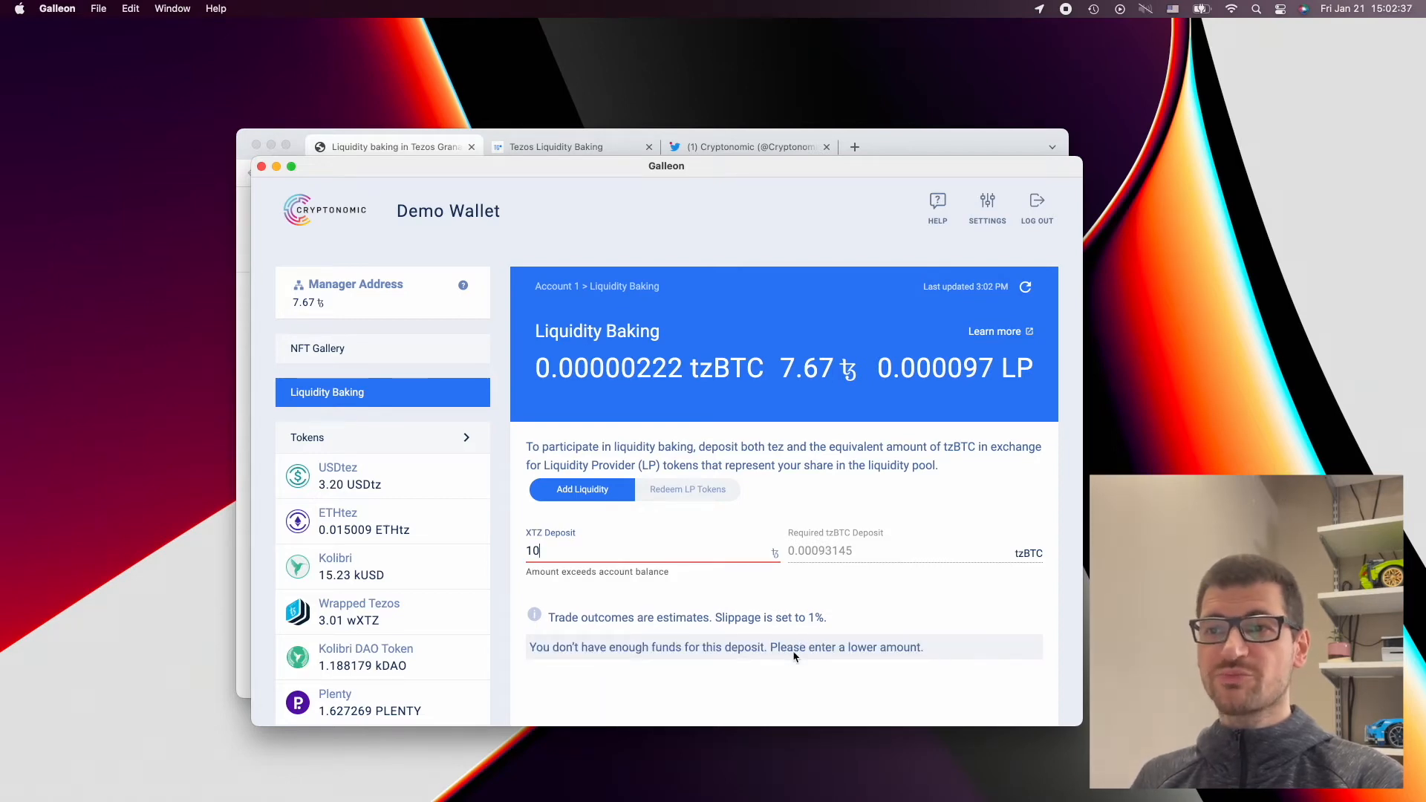
pyautogui.write('1.000000')
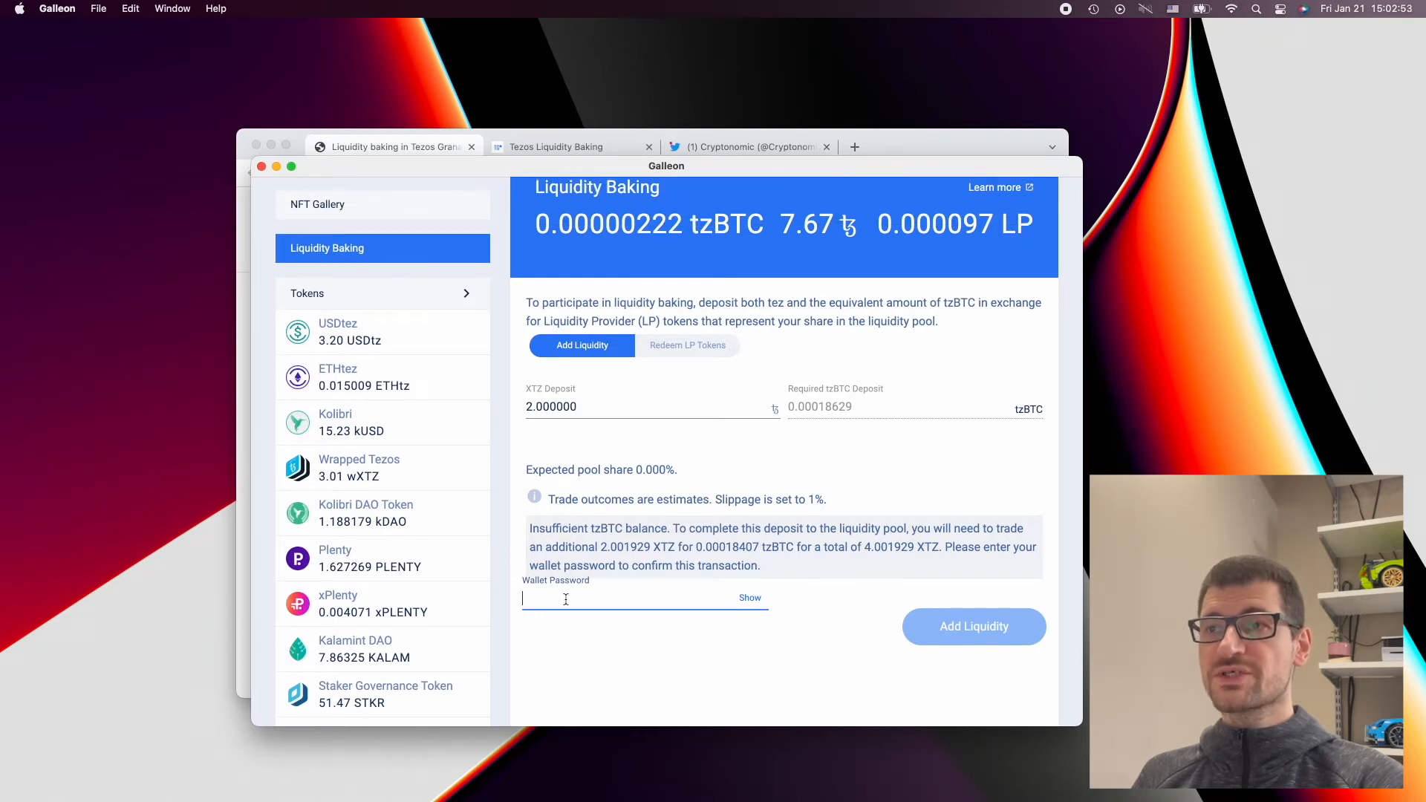
# Enter the wallet password and submit the 2 XTZ liquidity deposit.
pyautogui.write('••••')
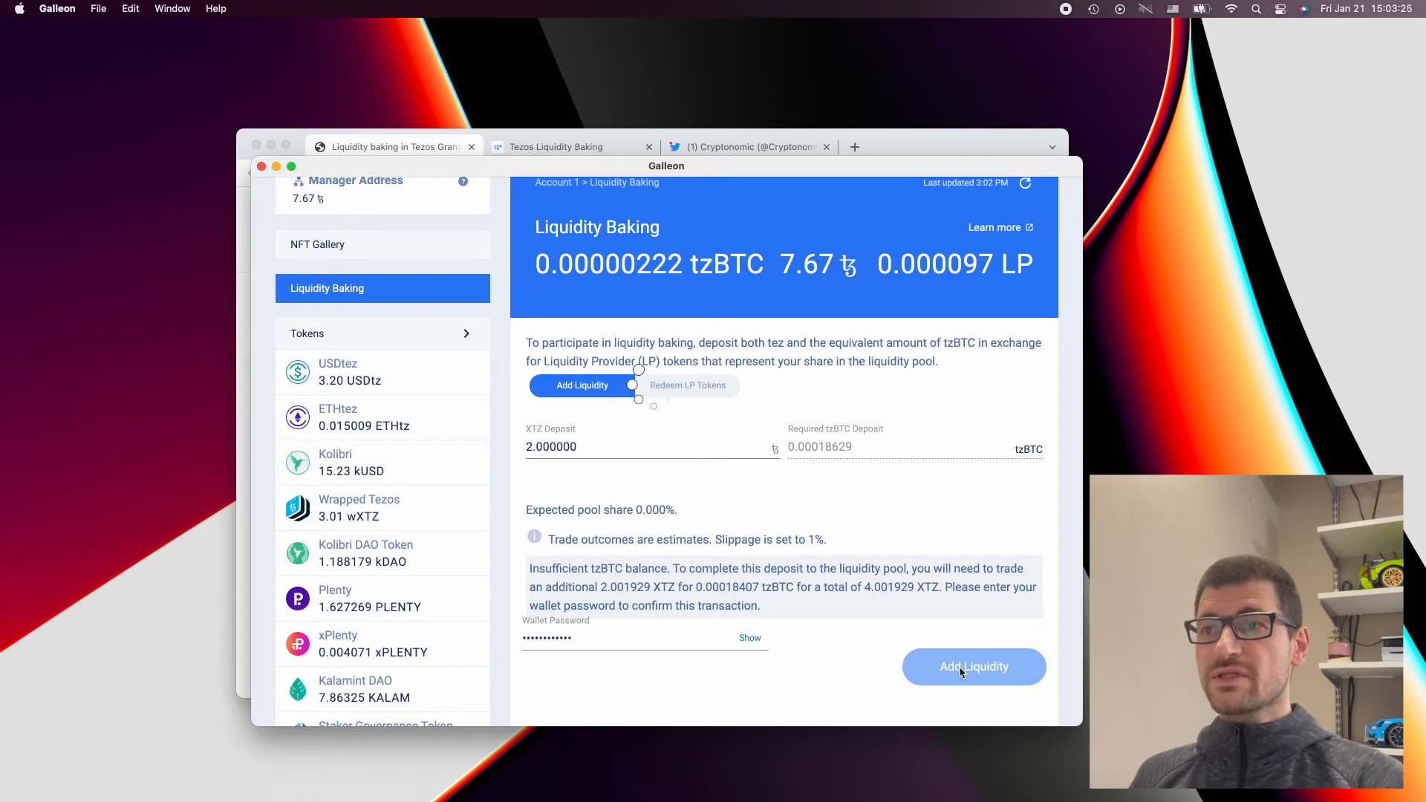
pyautogui.click(974, 667)
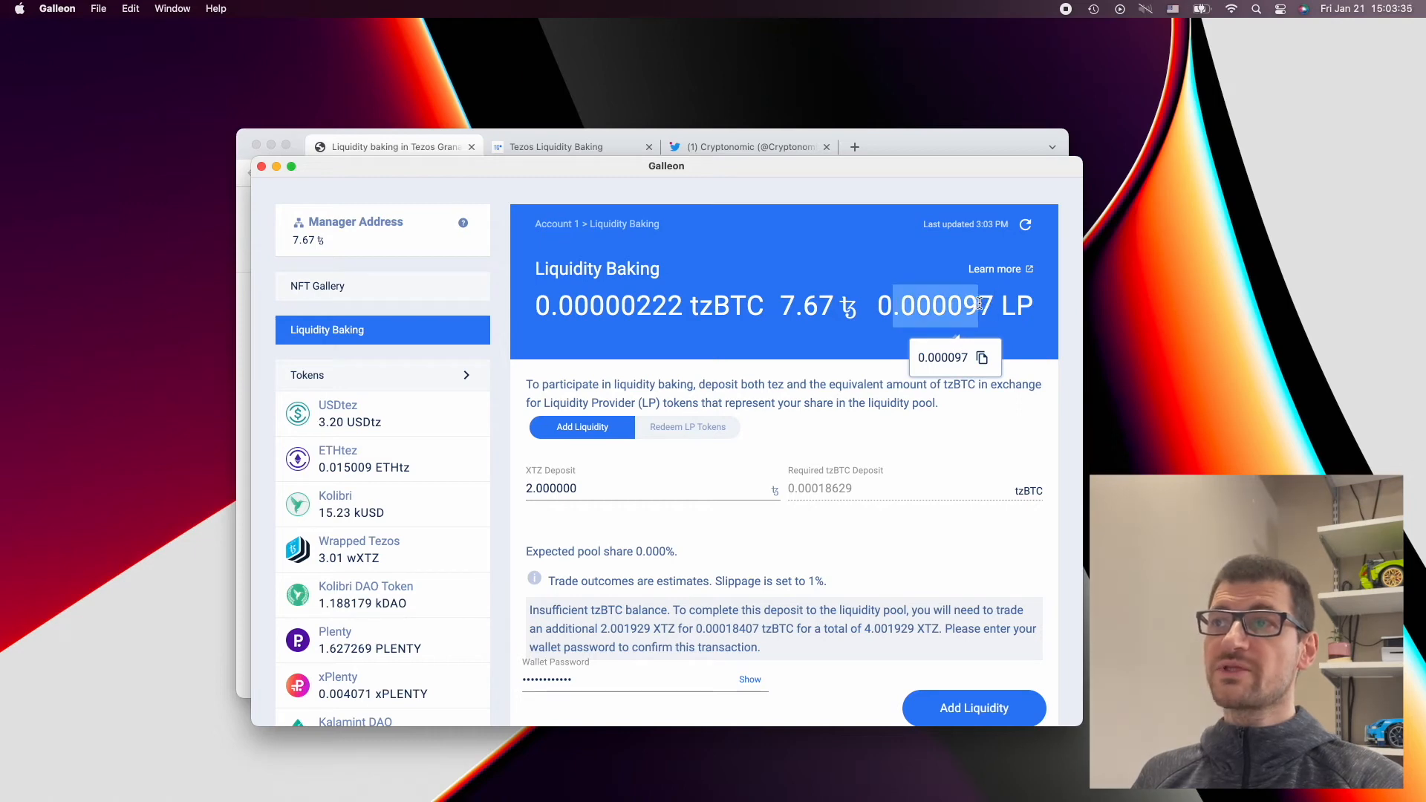
pyautogui.moveTo(900, 595)
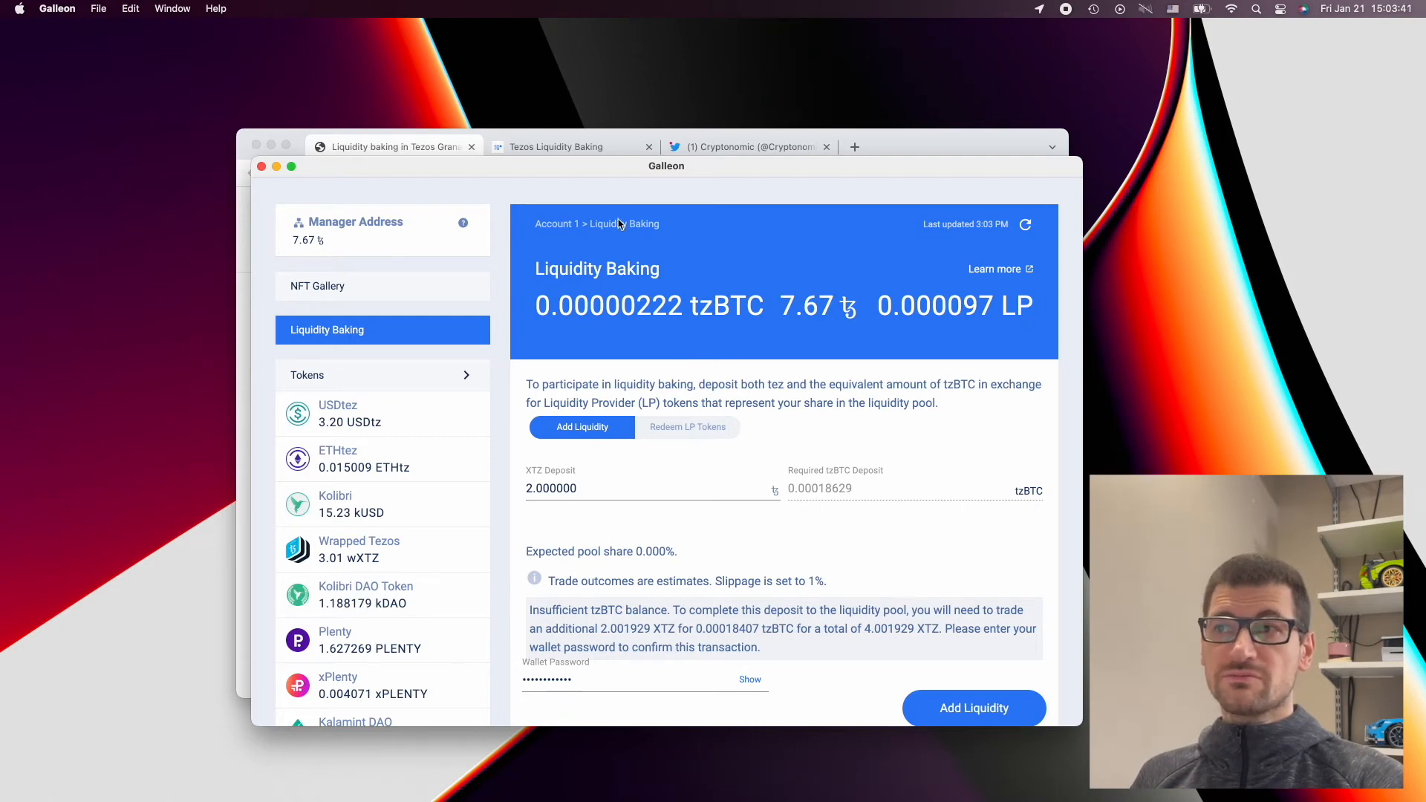
pyautogui.click(572, 147)
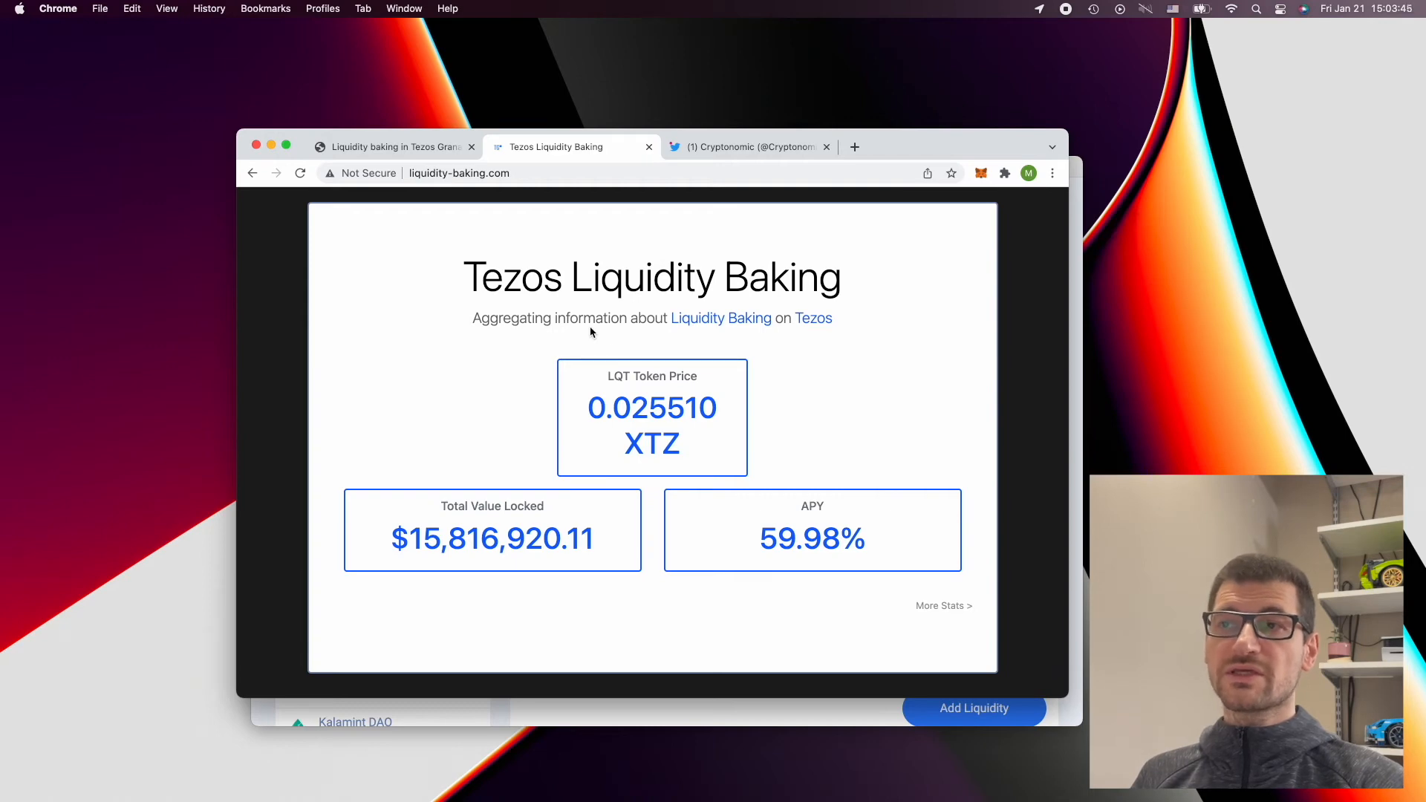
pyautogui.doubleClick(799, 538)
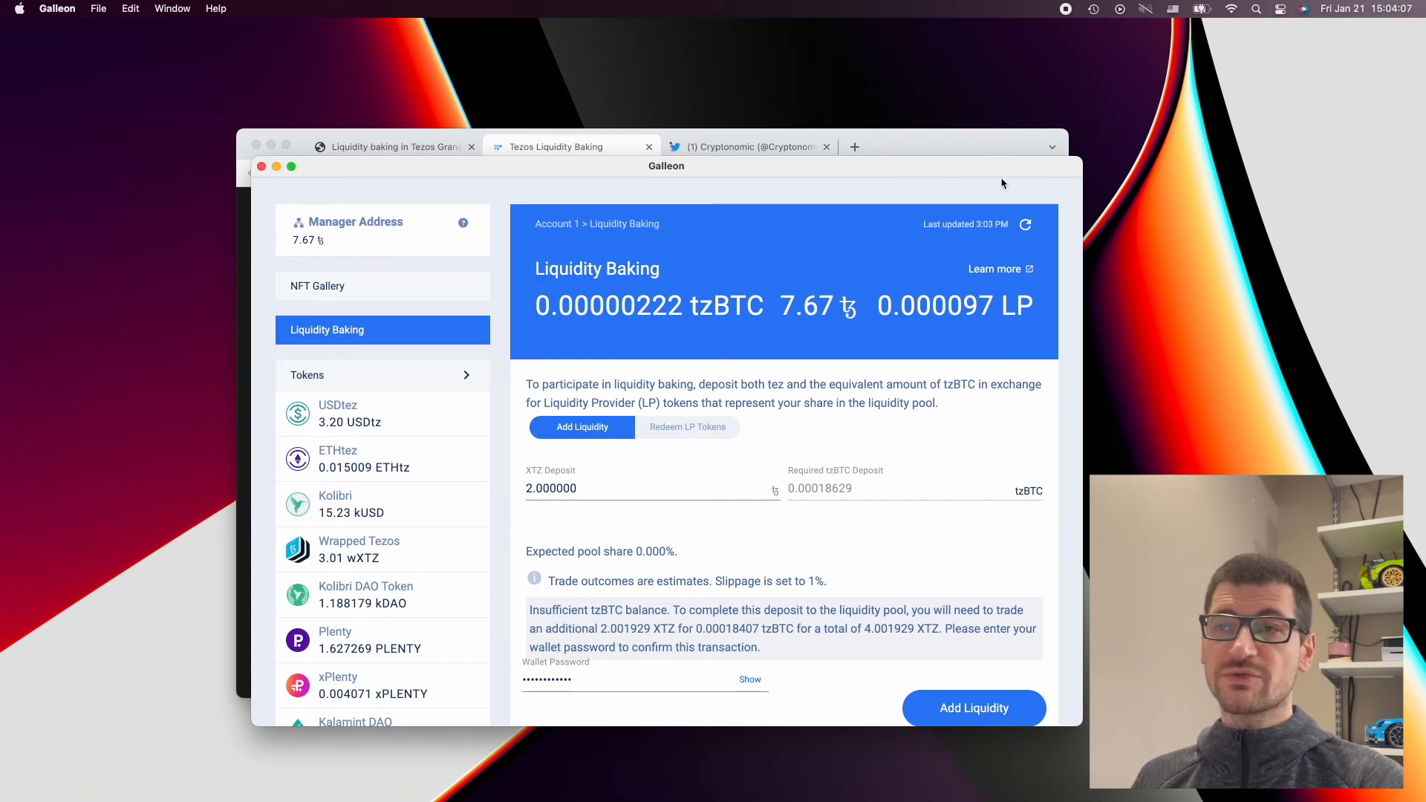
pyautogui.moveTo(582, 153)
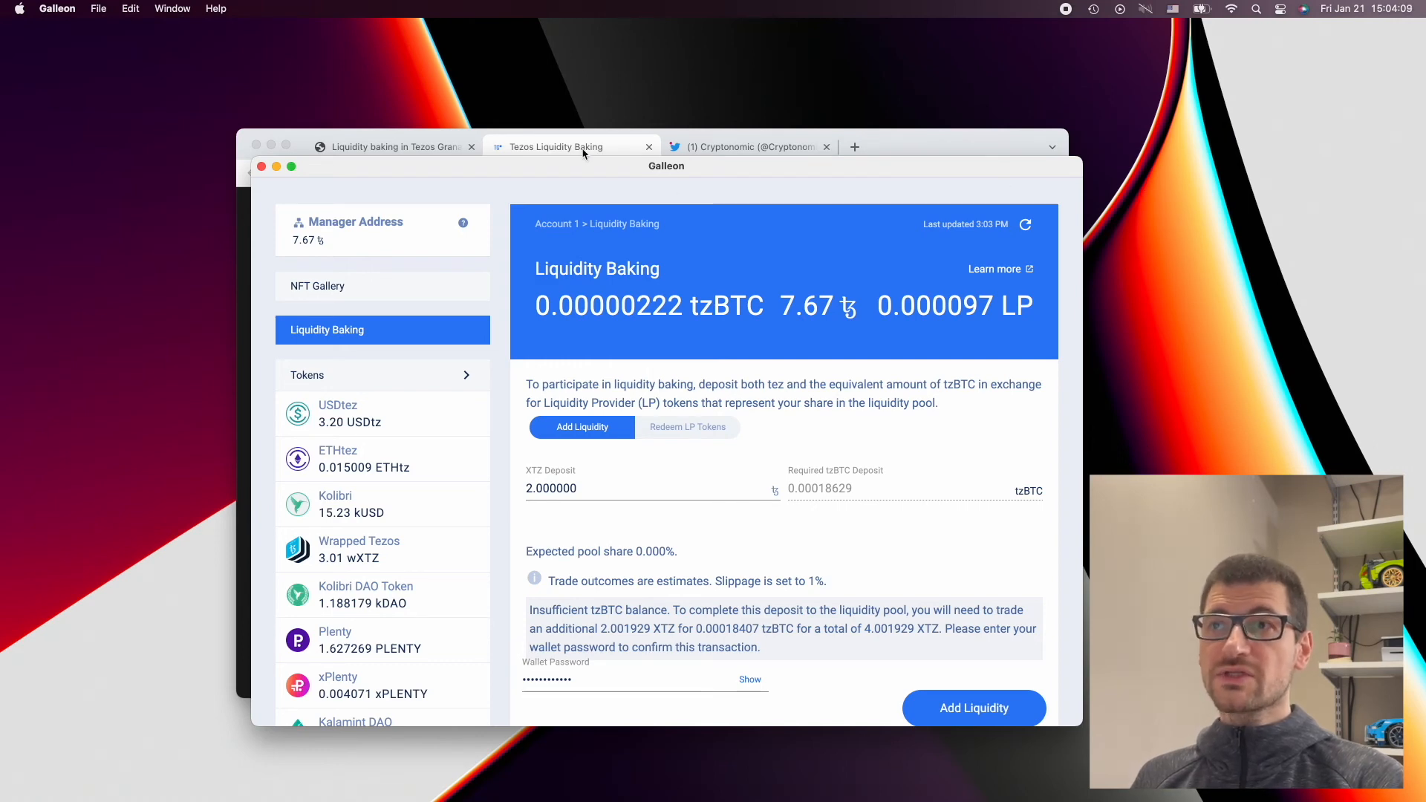
# Highlight the refreshed LP balance, now 0.000265 up from 0.000097.
pyautogui.click(556, 147)
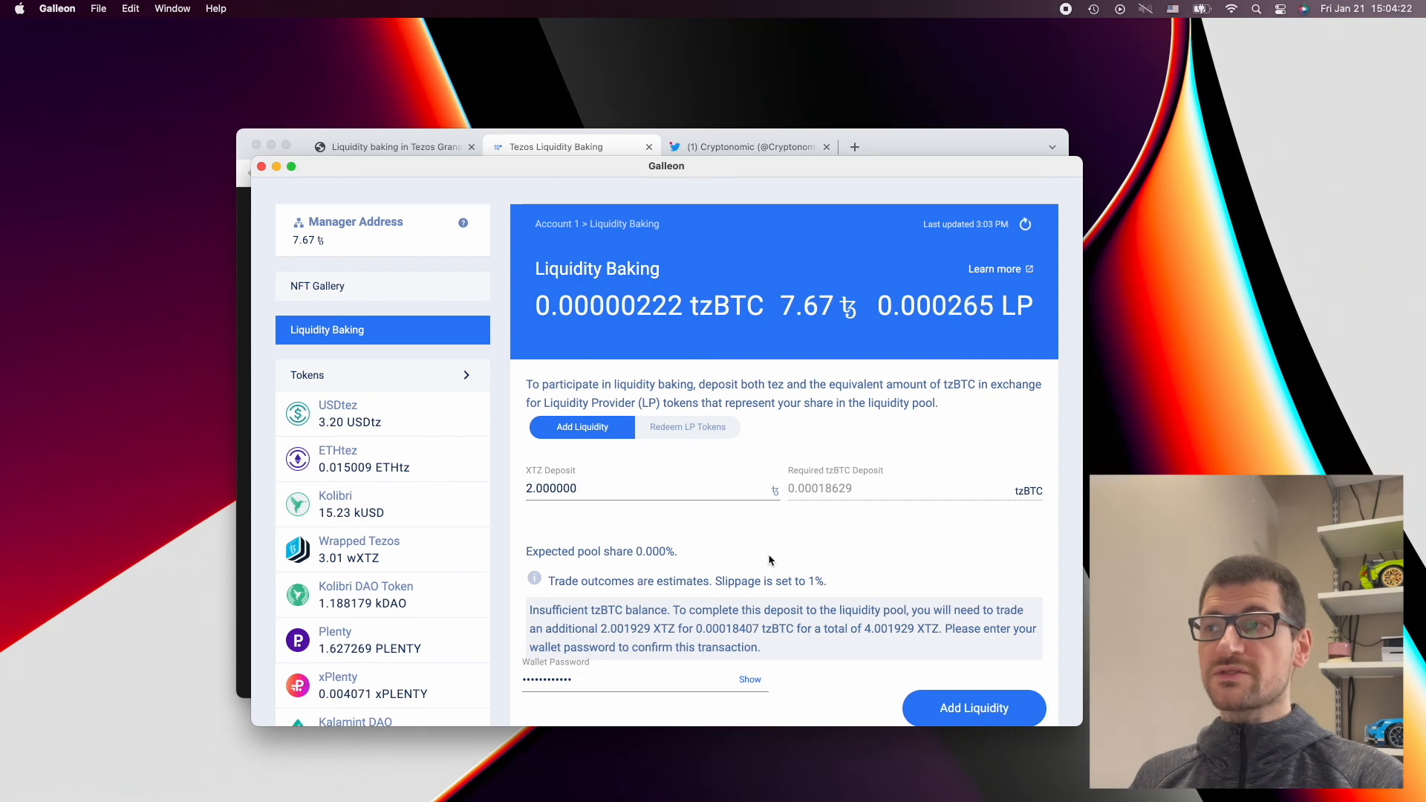
pyautogui.doubleClick(938, 306)
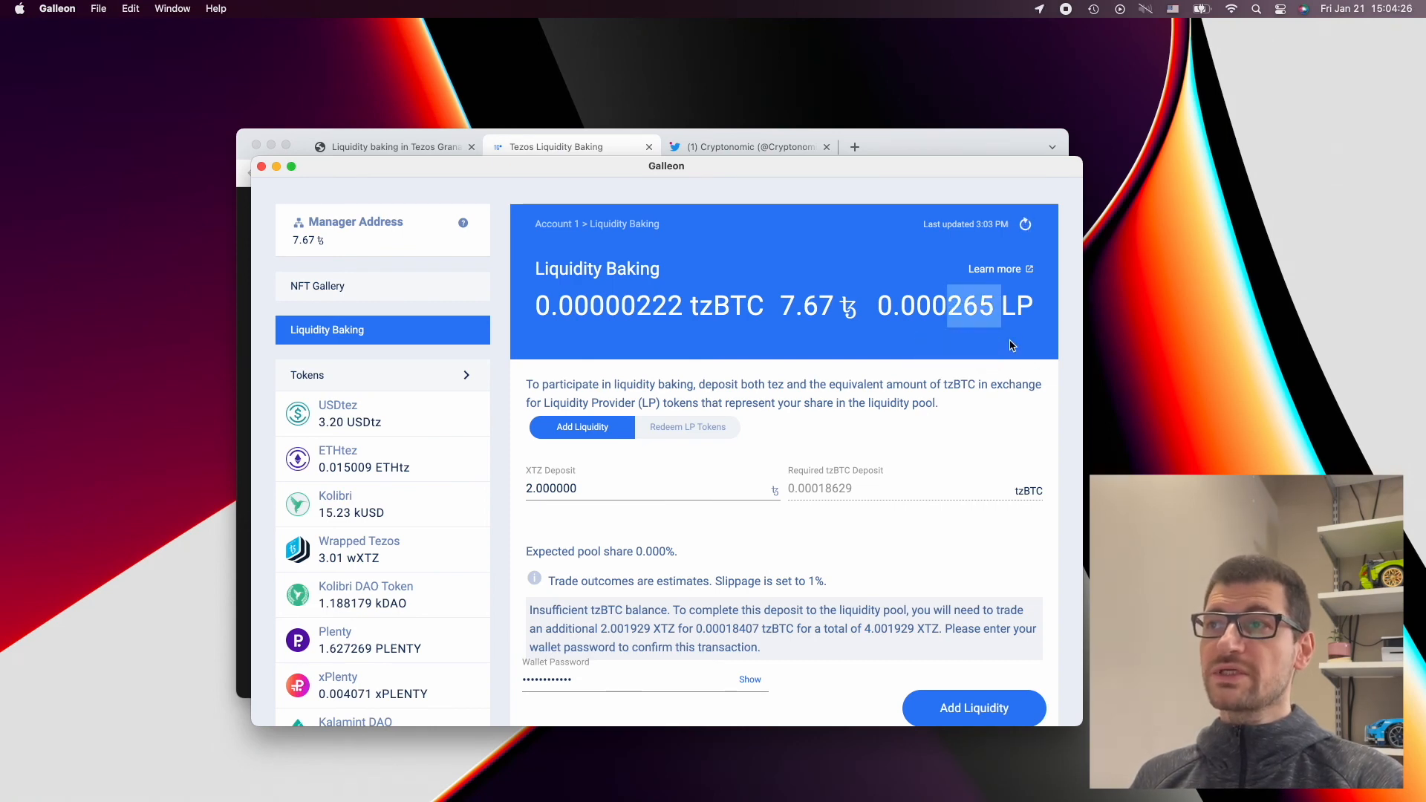
pyautogui.moveTo(688, 508)
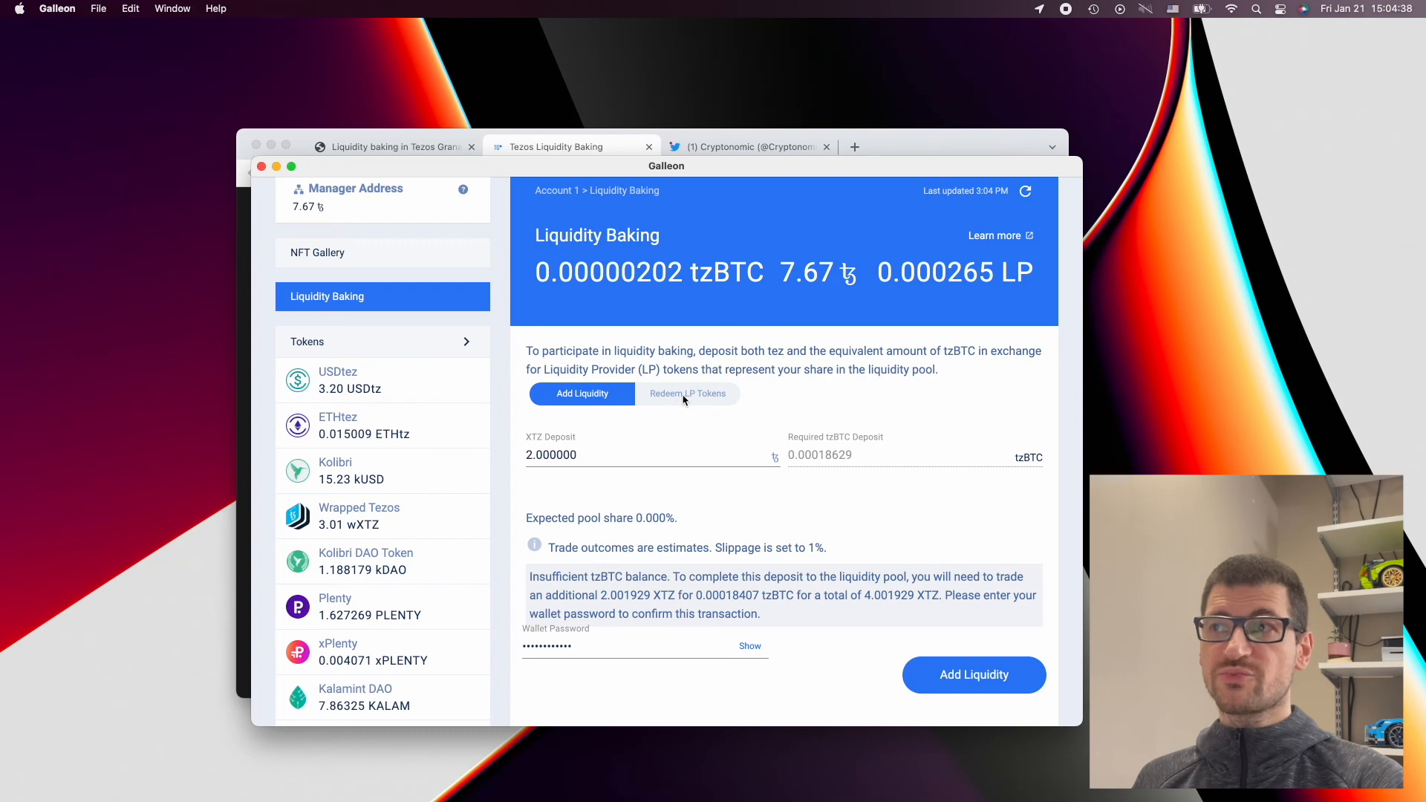
# Preview redeeming all 0.000265 LP tokens for about 3.154420 XTZ and 0.00029381 tzBTC.
pyautogui.click(688, 392)
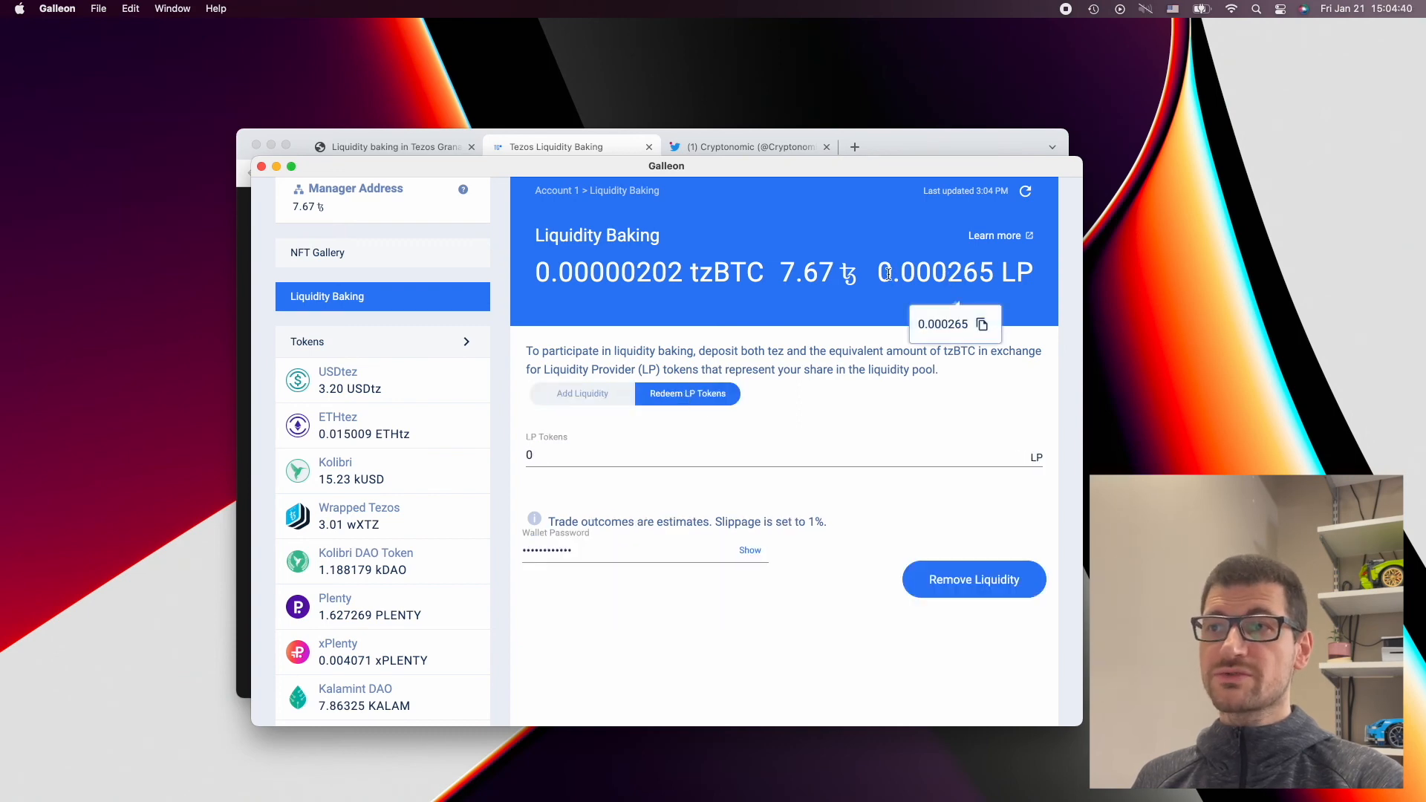
pyautogui.doubleClick(935, 272)
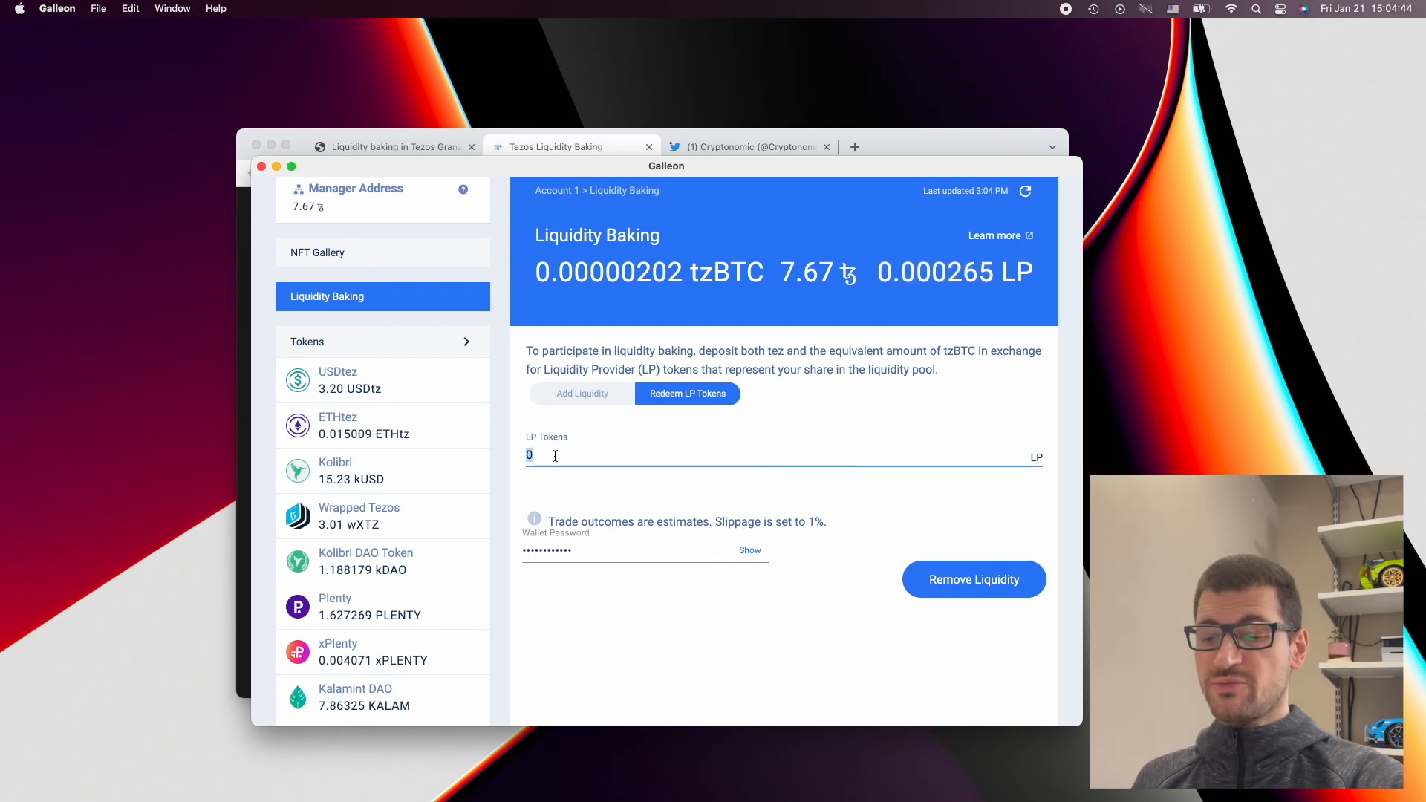
pyautogui.write('0.000265')
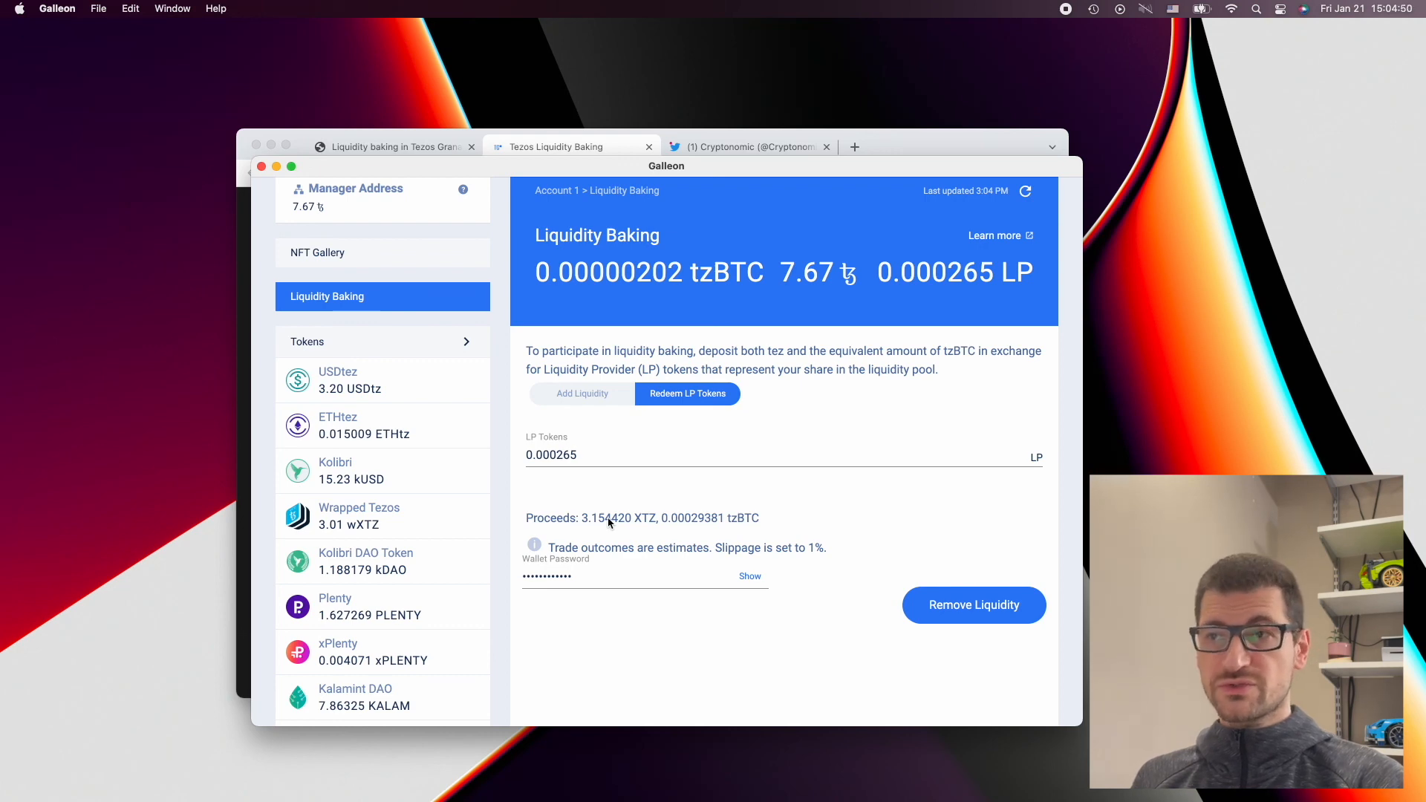
pyautogui.moveTo(751, 532)
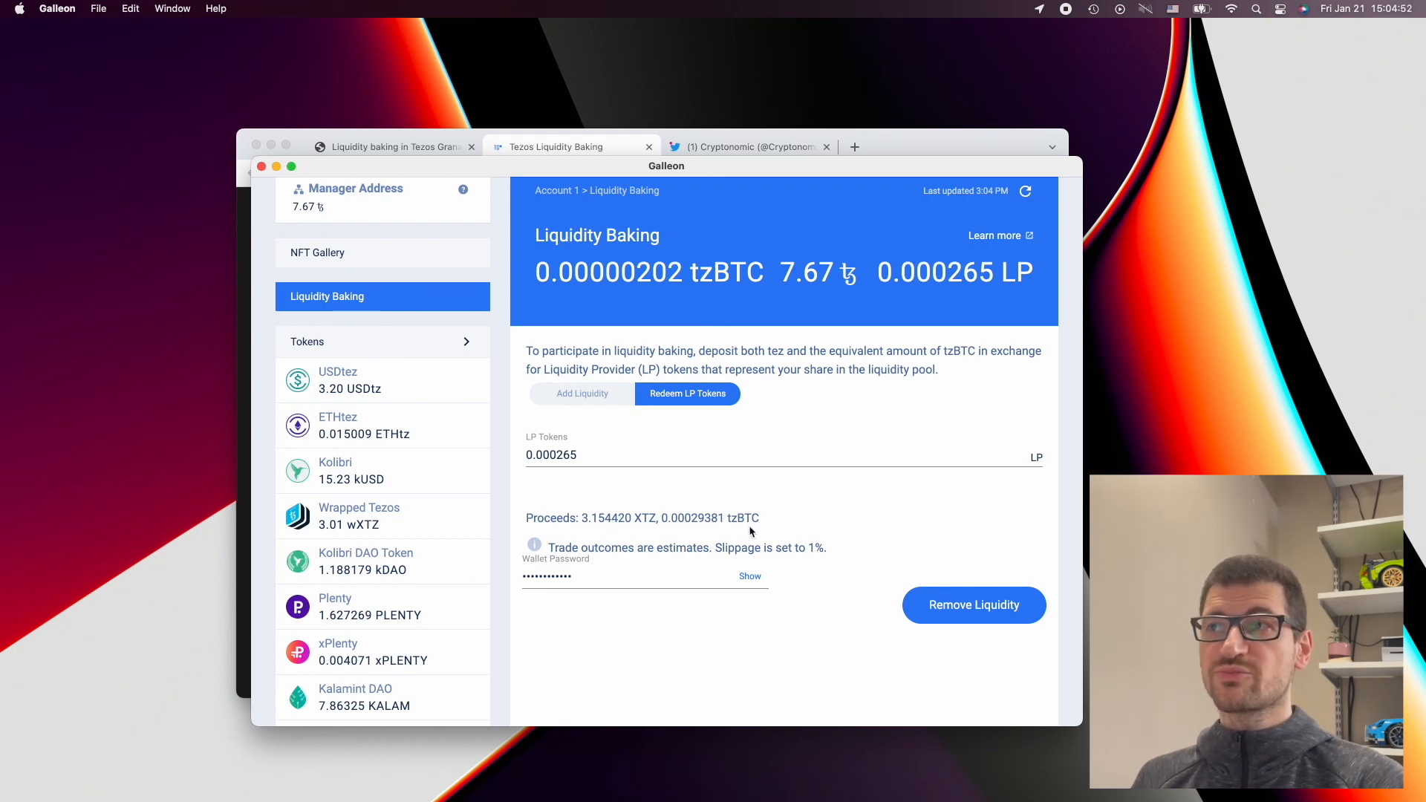